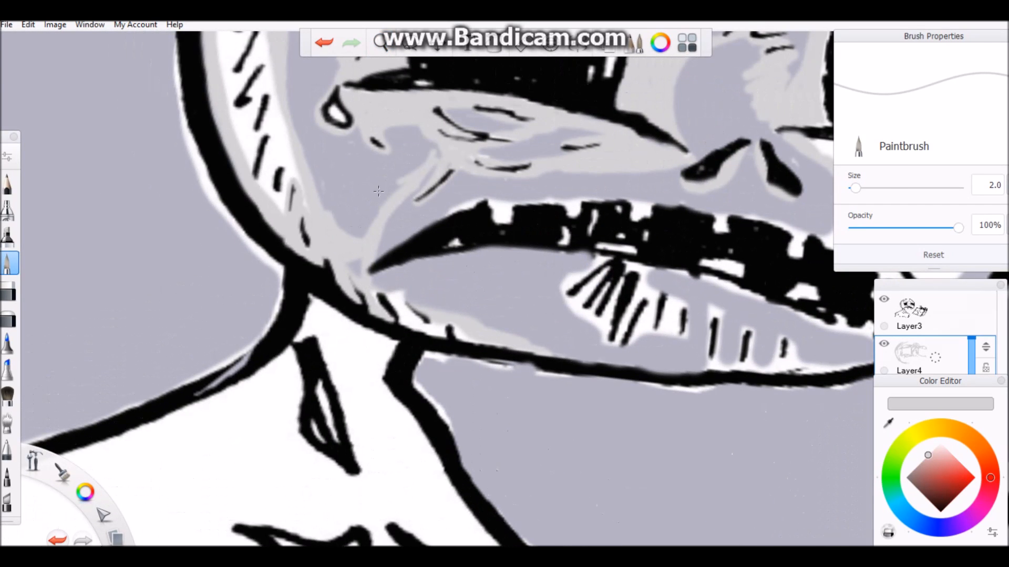
Paint light grey shading near the mouth and across the top of the head.
{"action": "left_click_drag", "start_coordinate": [385, 187], "coordinate": [437, 296]}
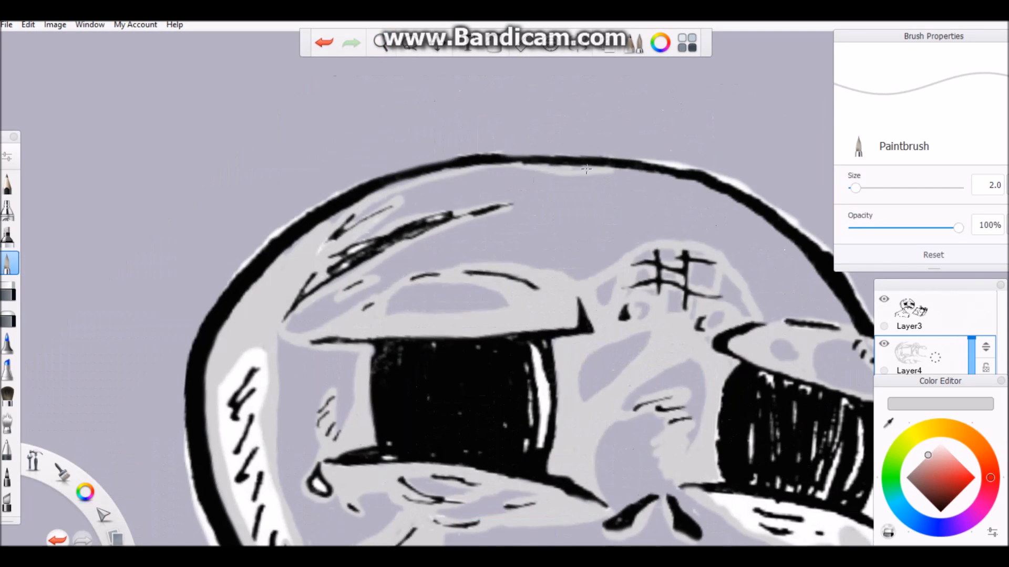
{"action": "left_click_drag", "start_coordinate": [586, 170], "coordinate": [618, 194]}
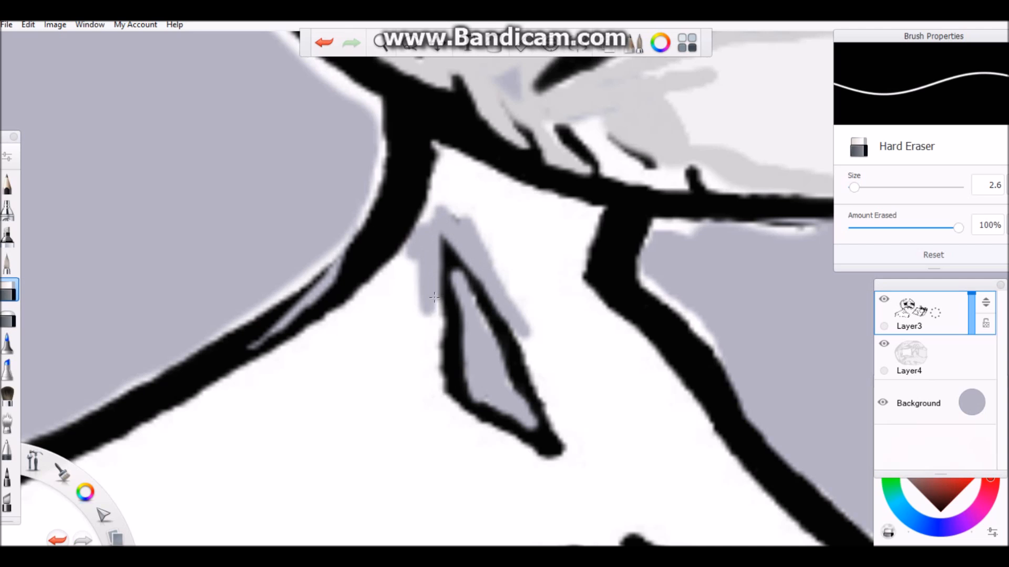
Erase the white fill around the neck so the grey shading shows through.
{"action": "left_click_drag", "start_coordinate": [434, 296], "coordinate": [605, 254]}
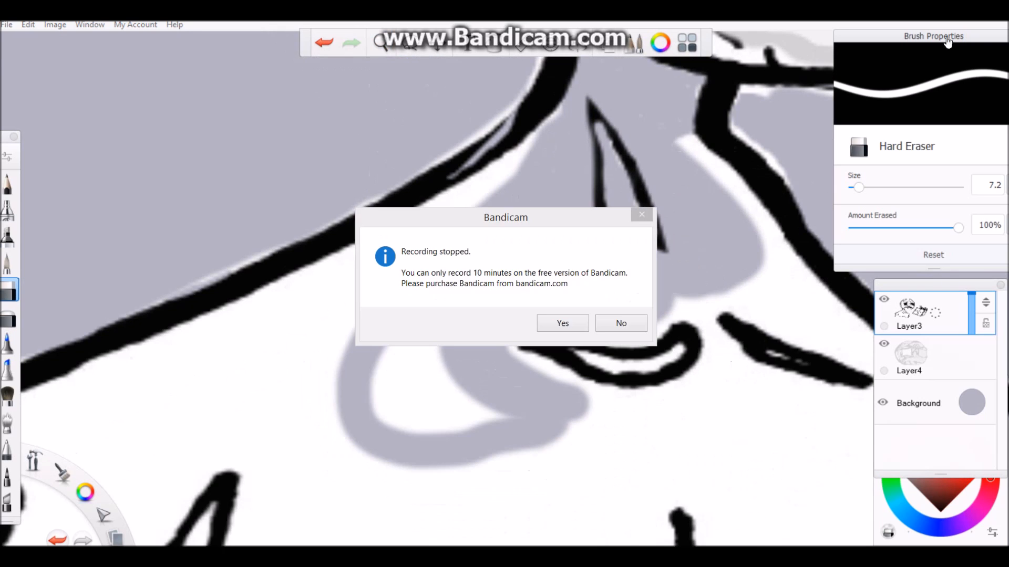
{"action": "left_click", "coordinate": [620, 323]}
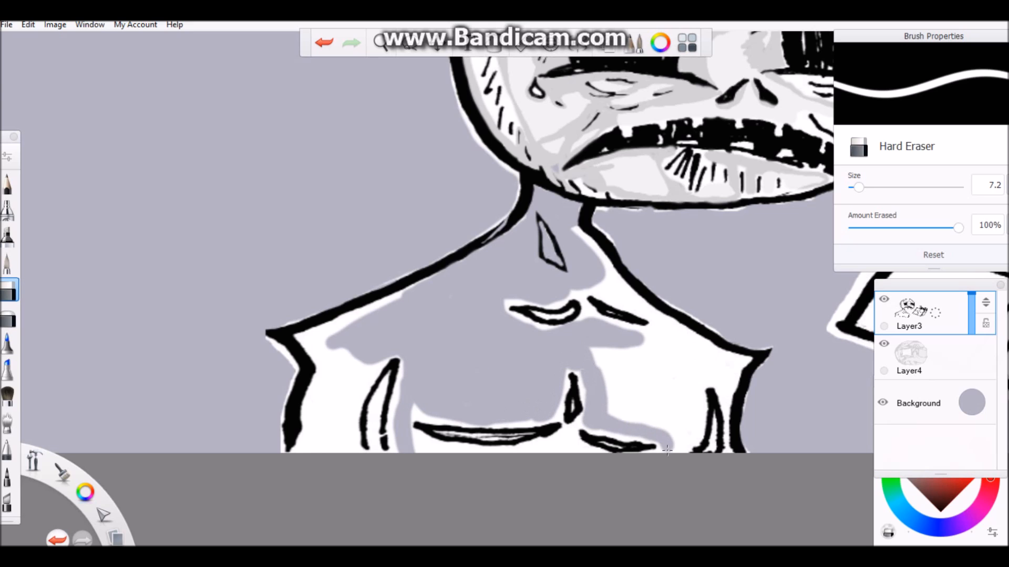
Paint dark grey shading strokes along the neck.
{"action": "left_click_drag", "start_coordinate": [669, 450], "coordinate": [740, 360]}
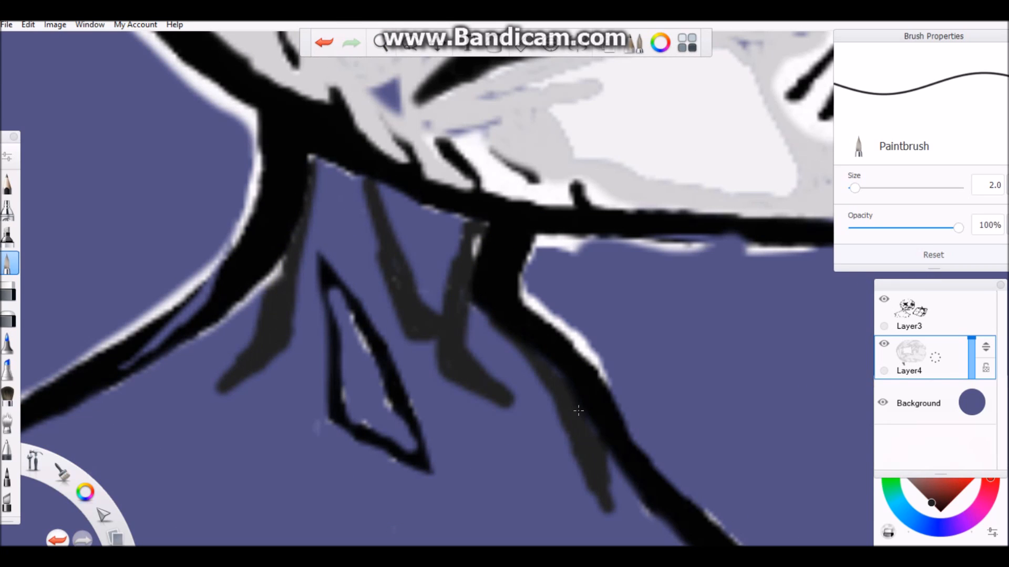
Add shading along the shoulder outline and switch to the Hard Eraser.
{"action": "left_click", "coordinate": [264, 419]}
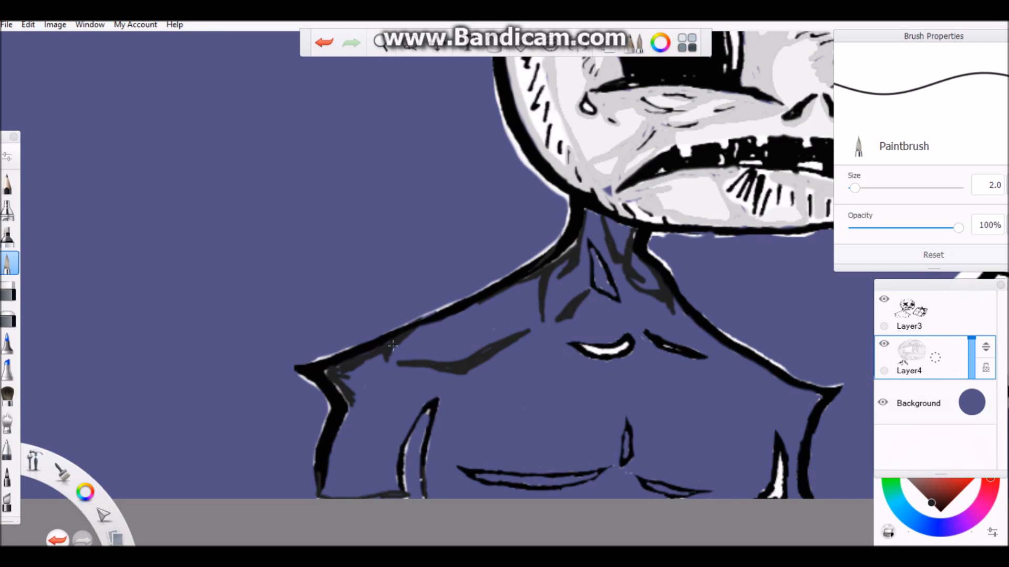
{"action": "left_click_drag", "start_coordinate": [392, 344], "coordinate": [434, 415]}
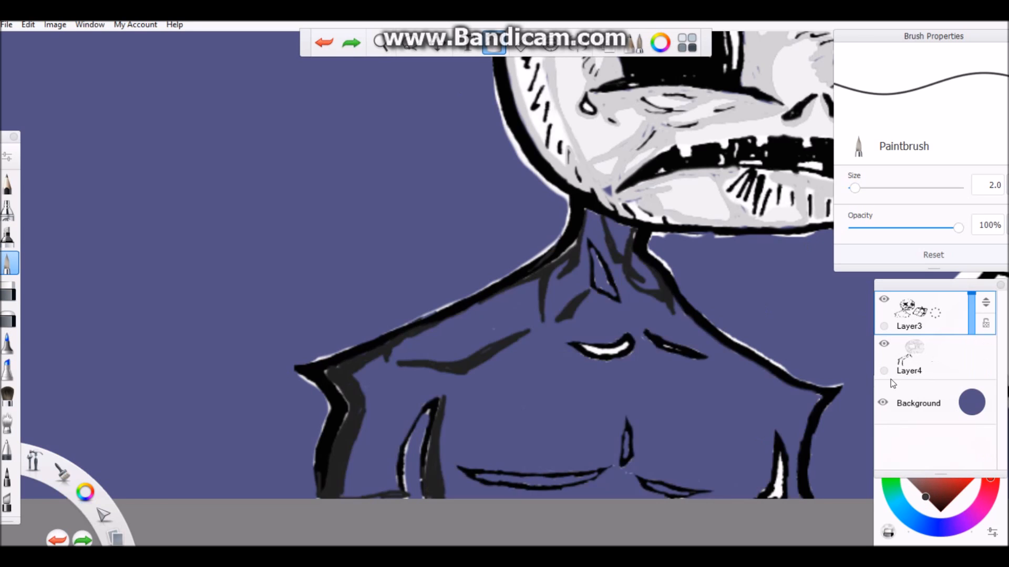
{"action": "left_click", "coordinate": [8, 290]}
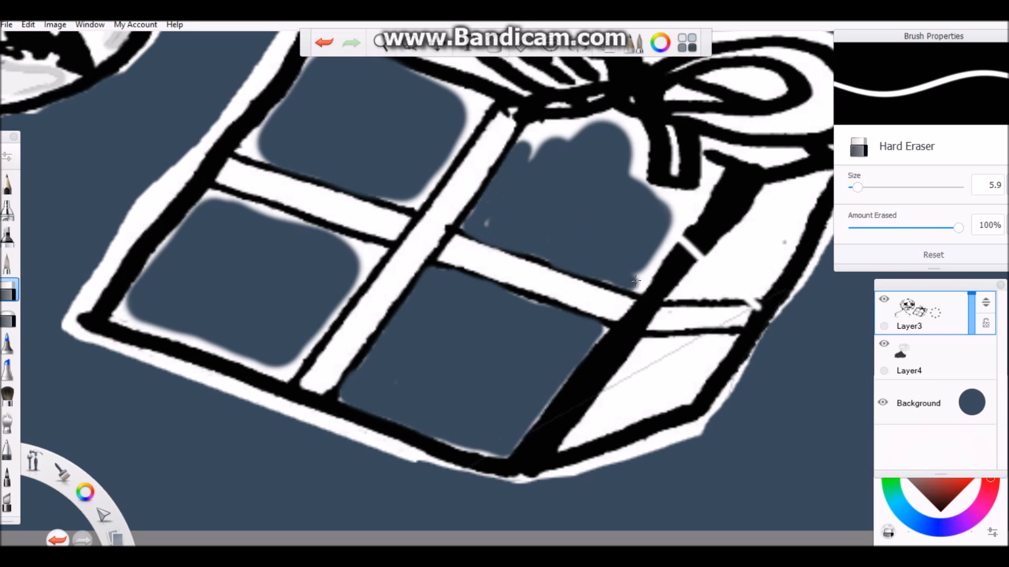
Erase the white fill inside the box's lower panels and both bow loops.
{"action": "left_click", "coordinate": [380, 41]}
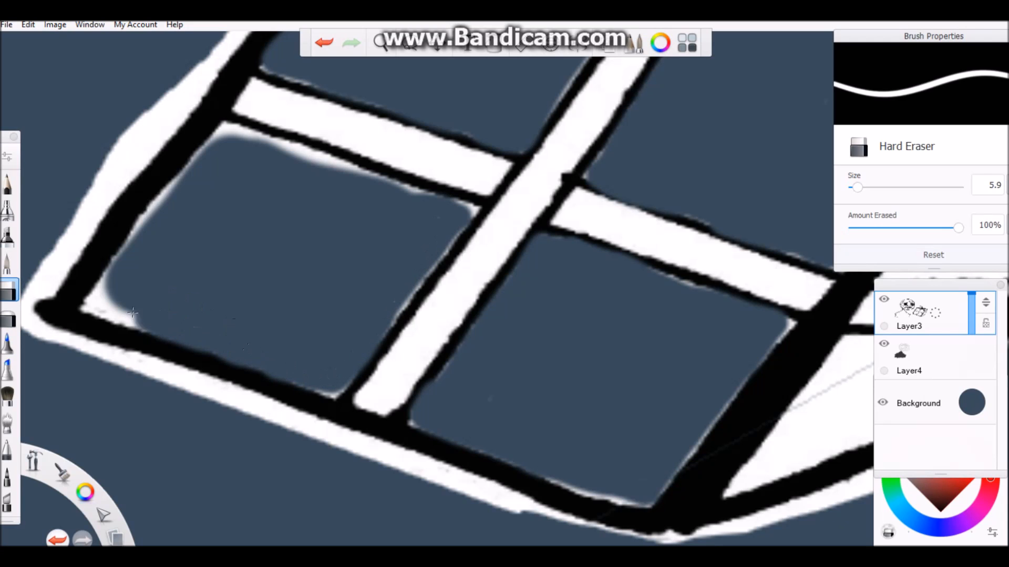
{"action": "left_click_drag", "start_coordinate": [133, 312], "coordinate": [399, 234]}
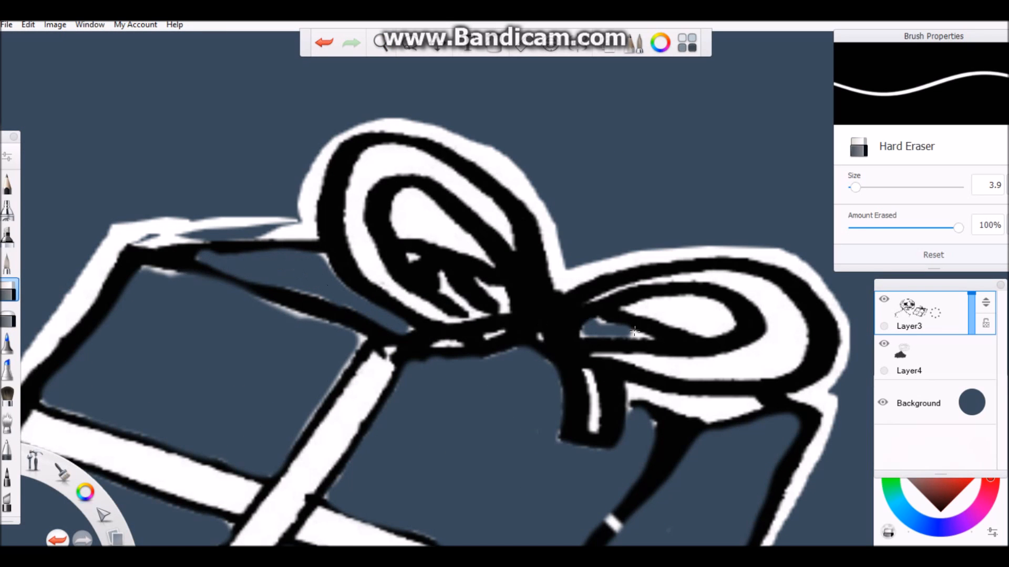
{"action": "left_click_drag", "start_coordinate": [633, 333], "coordinate": [637, 307]}
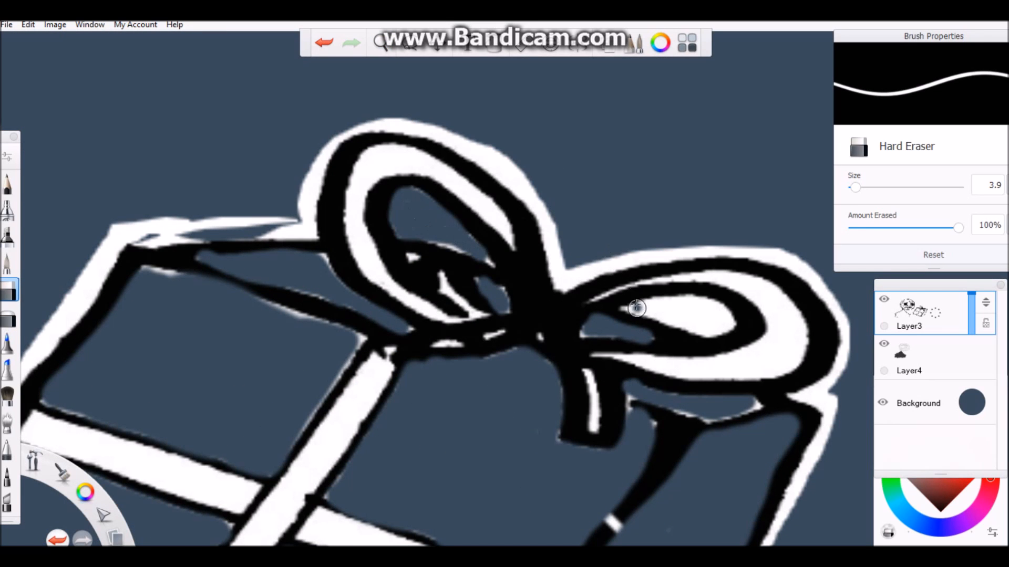
{"action": "left_click_drag", "start_coordinate": [636, 309], "coordinate": [479, 151]}
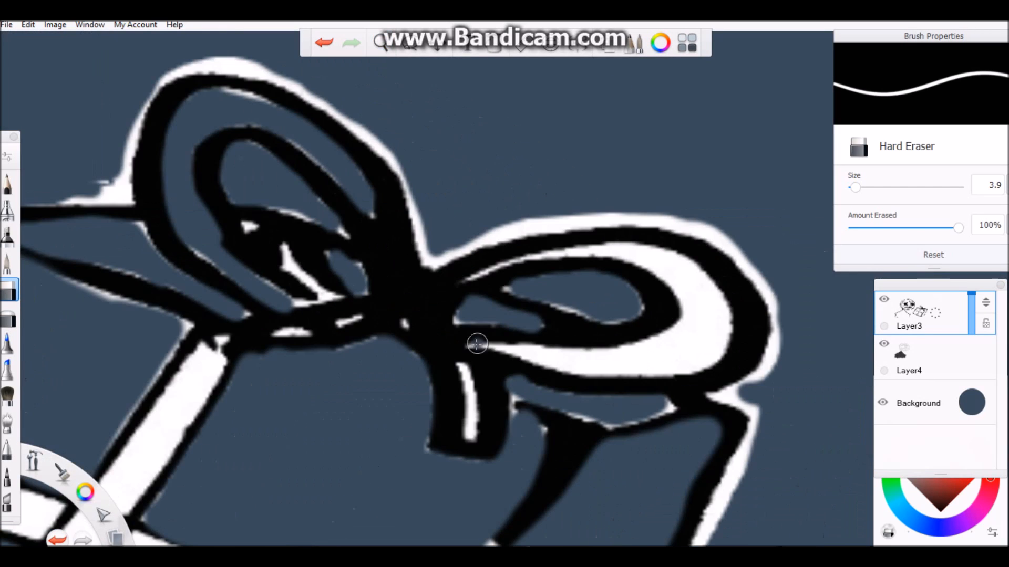
{"action": "left_click_drag", "start_coordinate": [476, 342], "coordinate": [322, 291]}
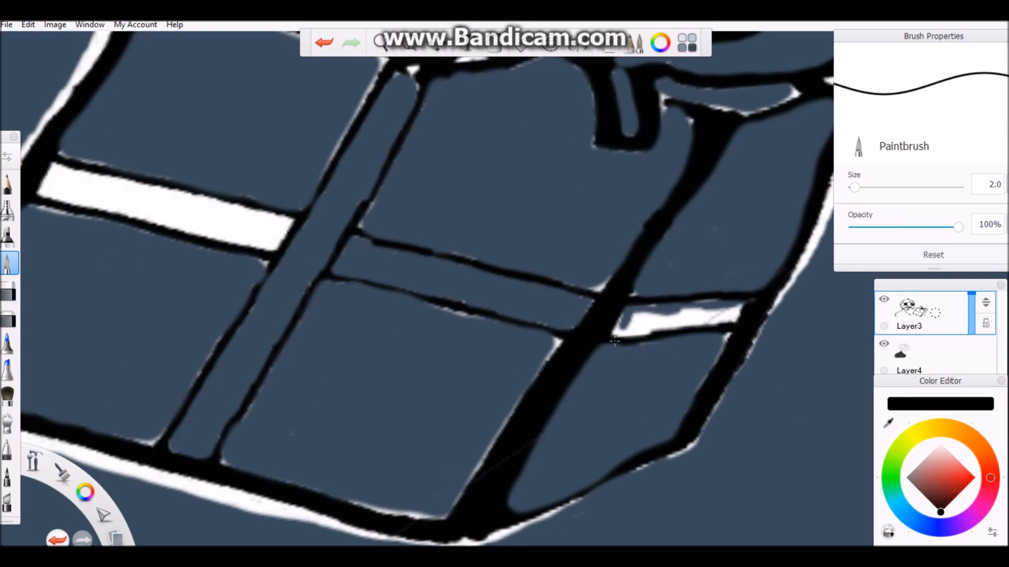
Shade the gift box's left edge dark red and fill its front panel with red.
{"action": "left_click", "coordinate": [8, 290]}
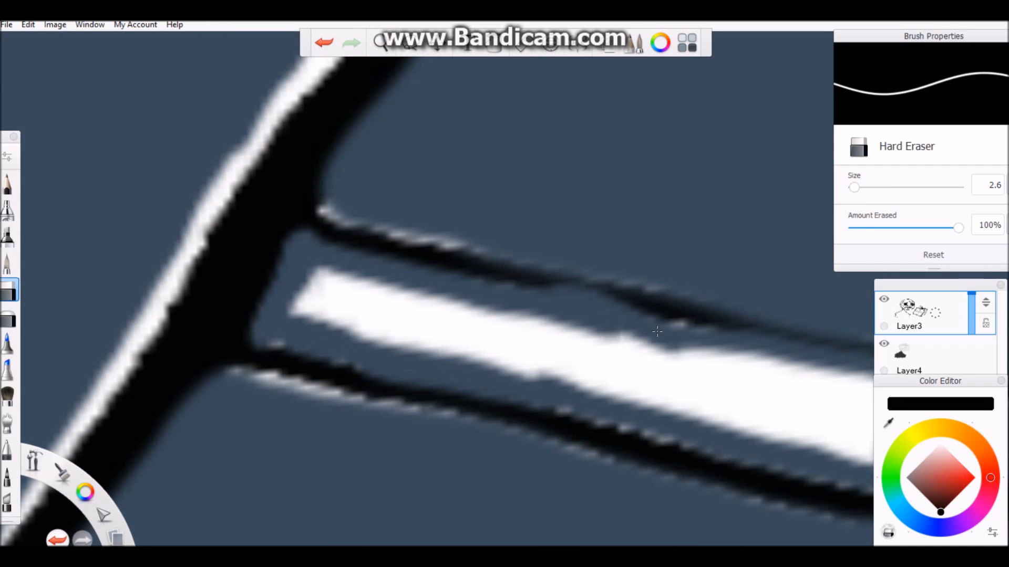
{"action": "left_click", "coordinate": [7, 264]}
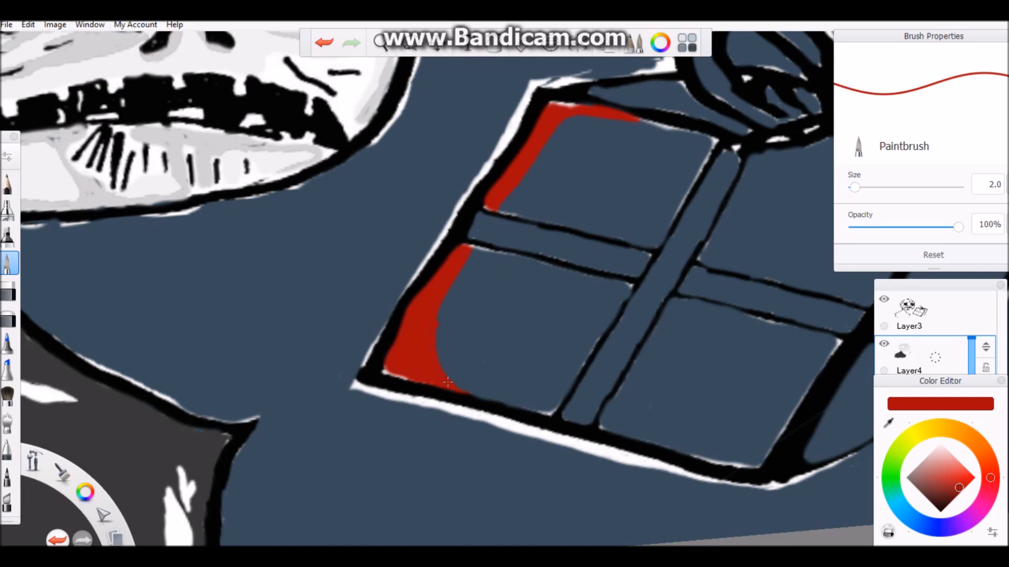
{"action": "left_click_drag", "start_coordinate": [437, 386], "coordinate": [740, 464]}
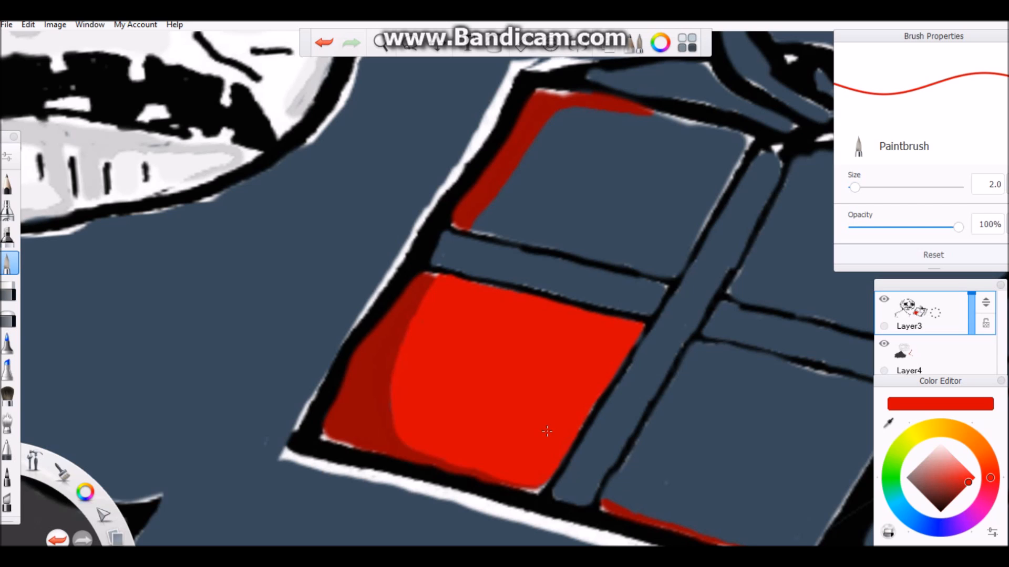
{"action": "left_click", "coordinate": [381, 42]}
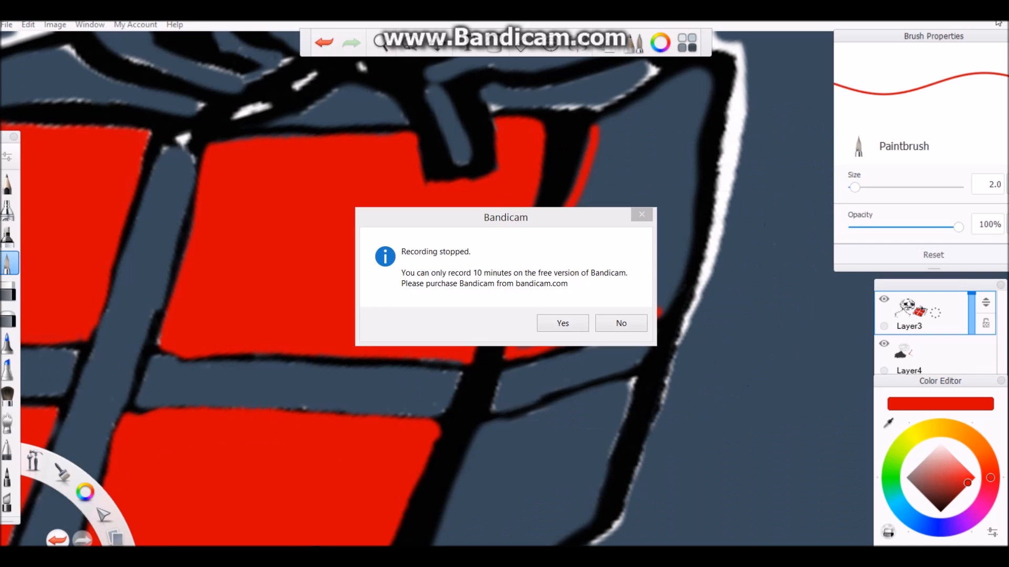
Shade the box's right-hand side faces a darker red.
{"action": "left_click", "coordinate": [620, 322]}
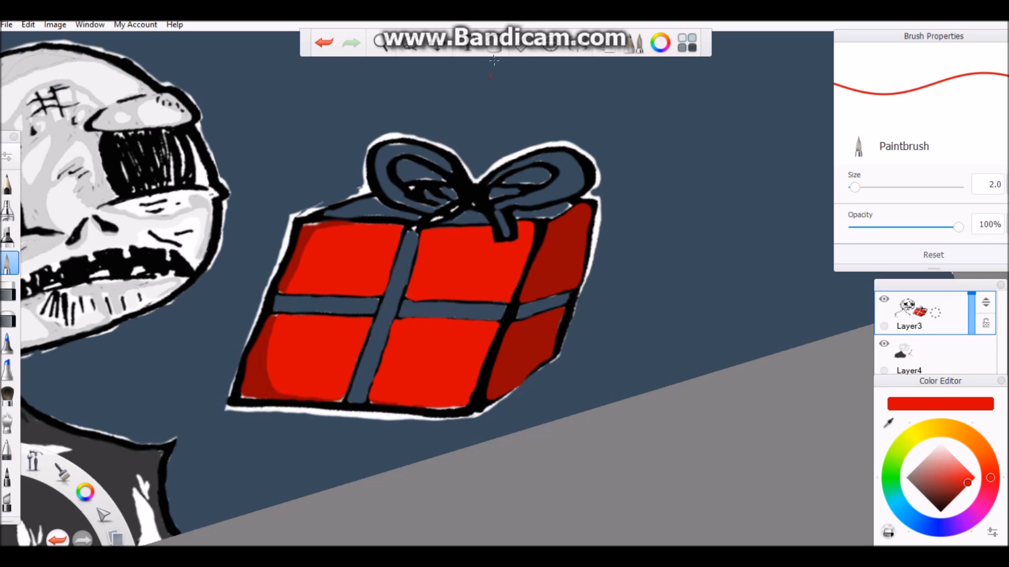
Select Layer4 for the moon's pale yellow fill.
{"action": "left_click", "coordinate": [351, 42]}
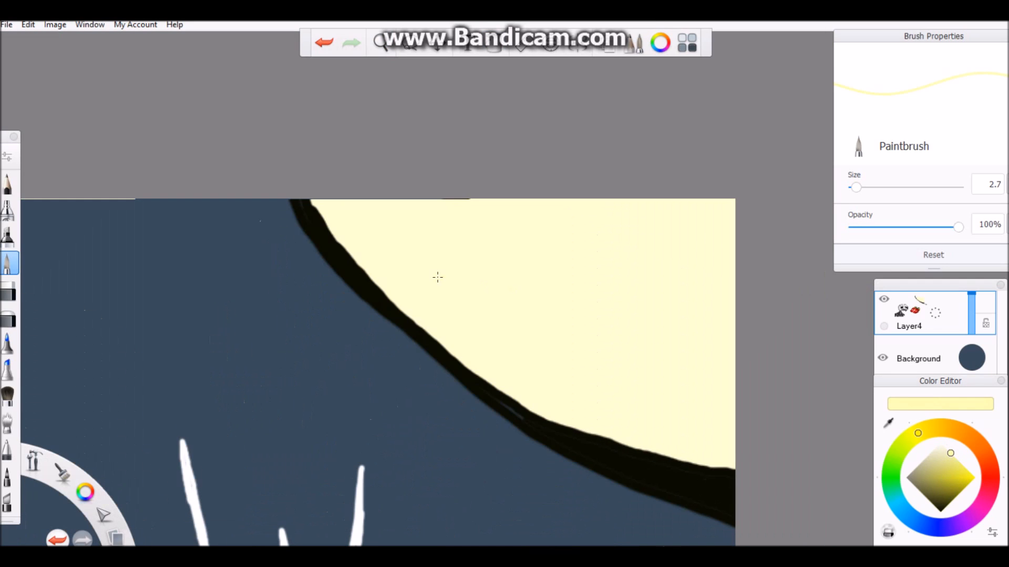
Fill the moon pale yellow and paint darker yellow crater patches on it.
{"action": "left_click_drag", "start_coordinate": [437, 277], "coordinate": [584, 378]}
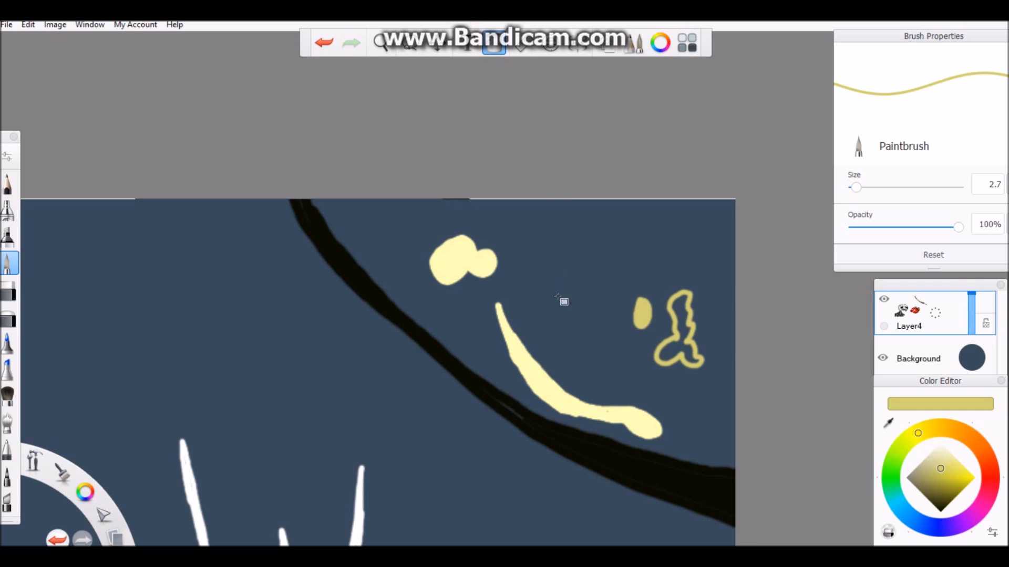
{"action": "left_click_drag", "start_coordinate": [377, 225], "coordinate": [454, 348]}
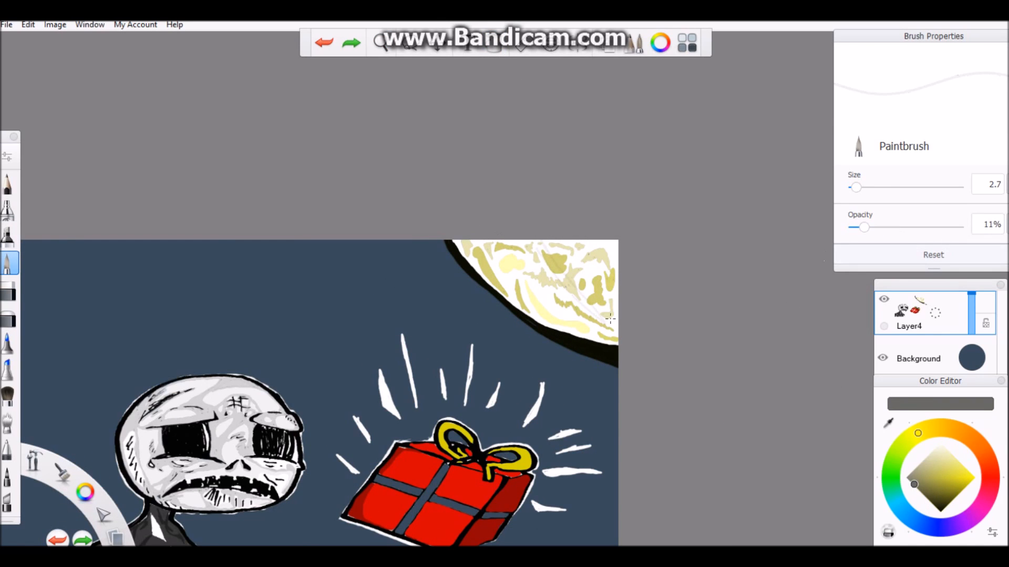
Paint white sparkle stars into the night sky.
{"action": "left_click_drag", "start_coordinate": [605, 315], "coordinate": [576, 306]}
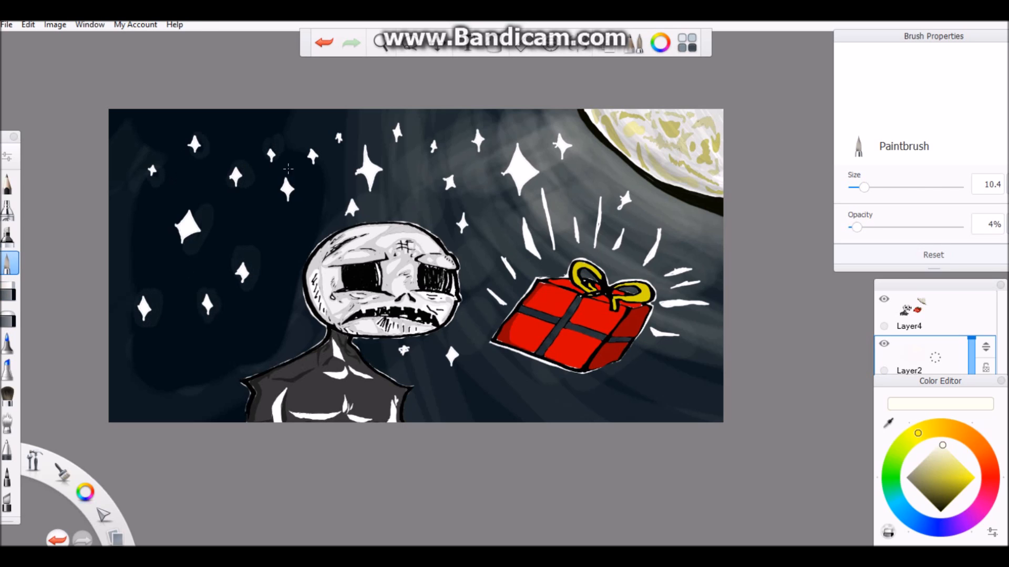
Paint a soft yellow and purple glow around the gift box at about 27% opacity.
{"action": "left_click_drag", "start_coordinate": [288, 169], "coordinate": [336, 137]}
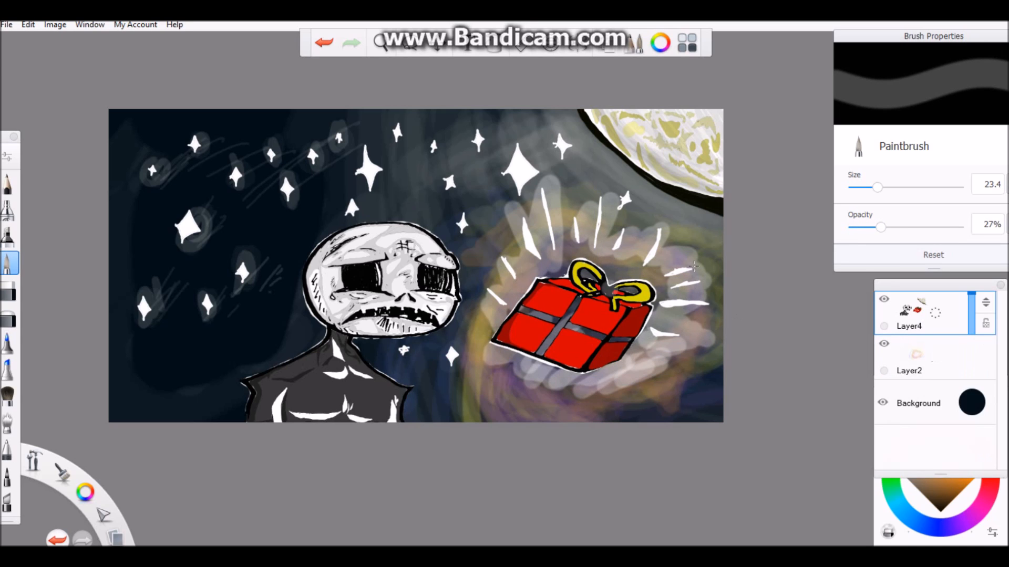
On Layer2, colour the gift straps yellow and spread pink-purple strokes across the sky.
{"action": "left_click", "coordinate": [909, 370]}
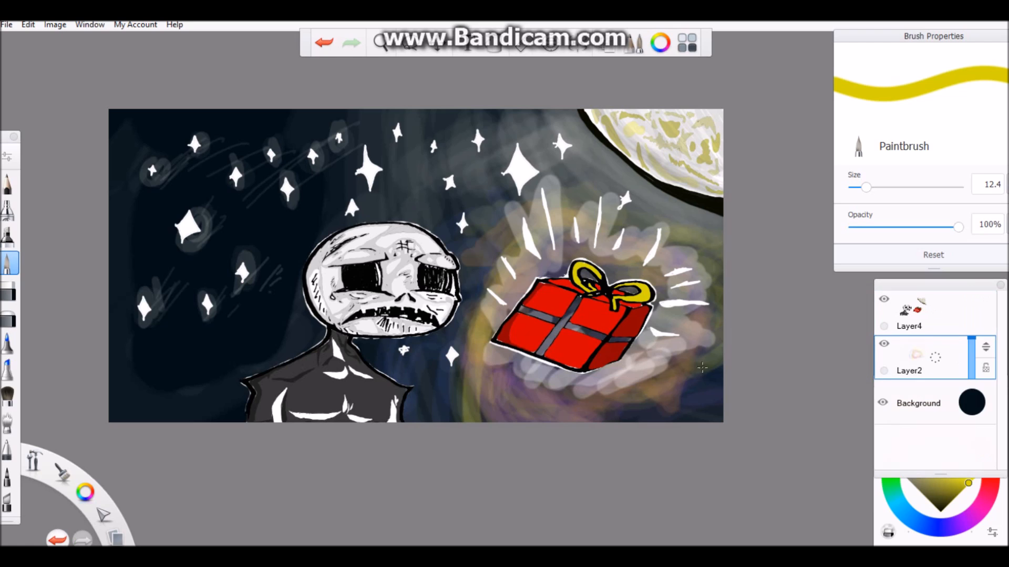
{"action": "left_click_drag", "start_coordinate": [534, 315], "coordinate": [621, 337]}
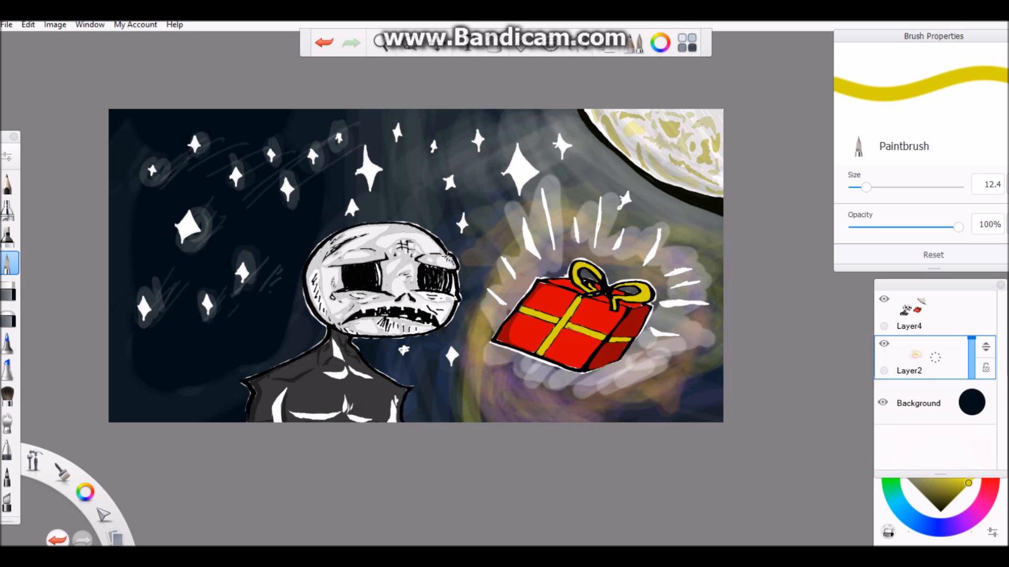
{"action": "left_click_drag", "start_coordinate": [958, 227], "coordinate": [862, 227]}
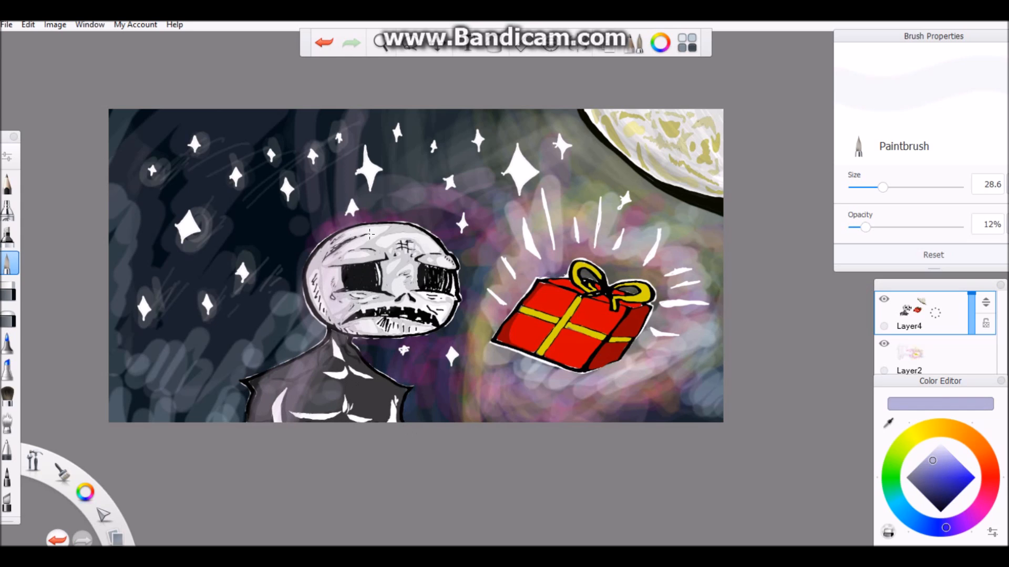
Wash broad lavender strokes at about 24% opacity over the sky and figure, ending on Layer2.
{"action": "left_click", "coordinate": [921, 432]}
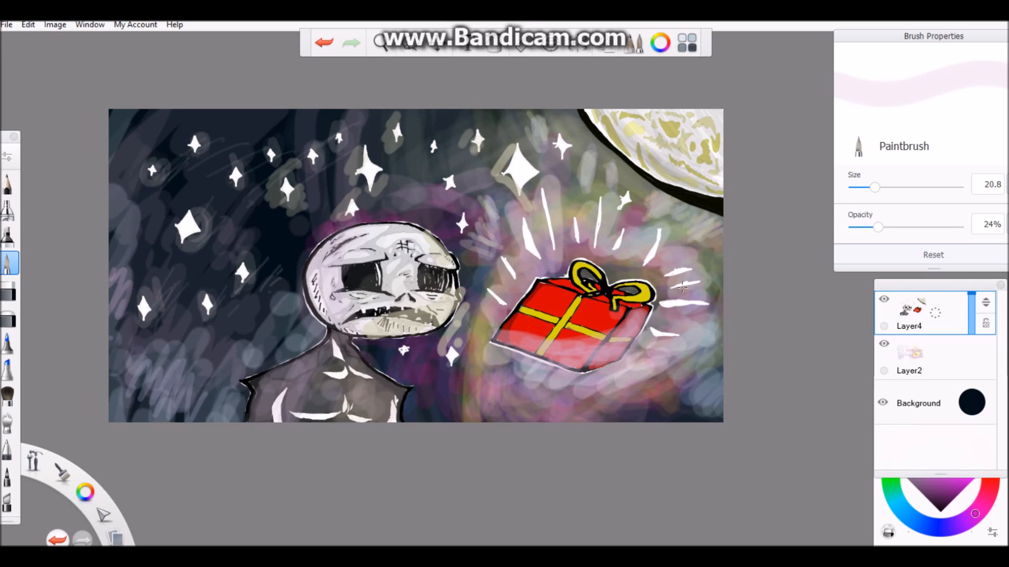
{"action": "left_click", "coordinate": [909, 370]}
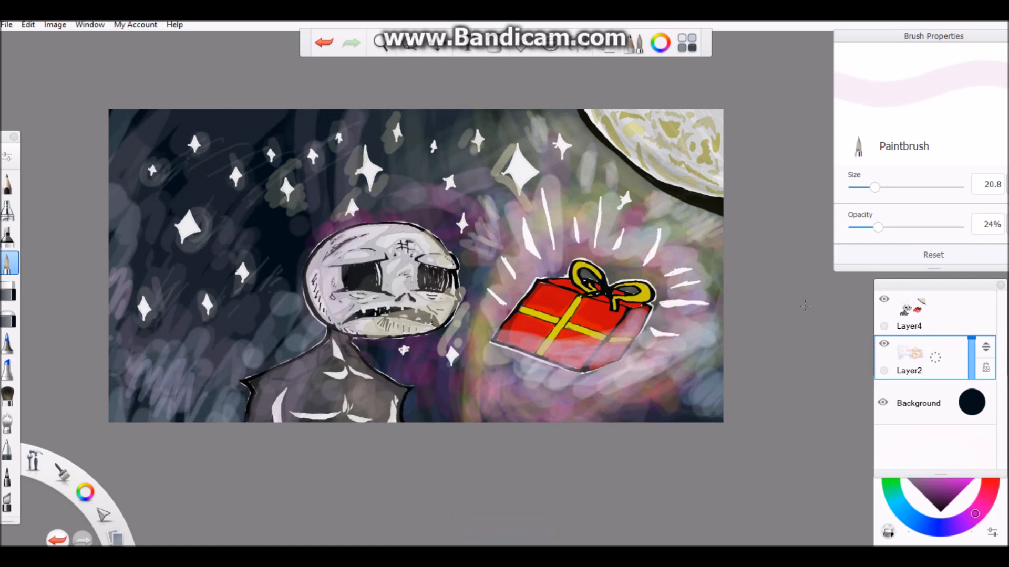